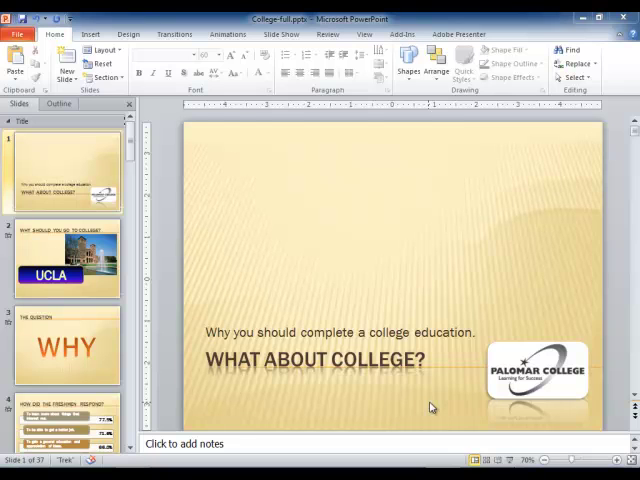
pyautogui.moveTo(307, 246)
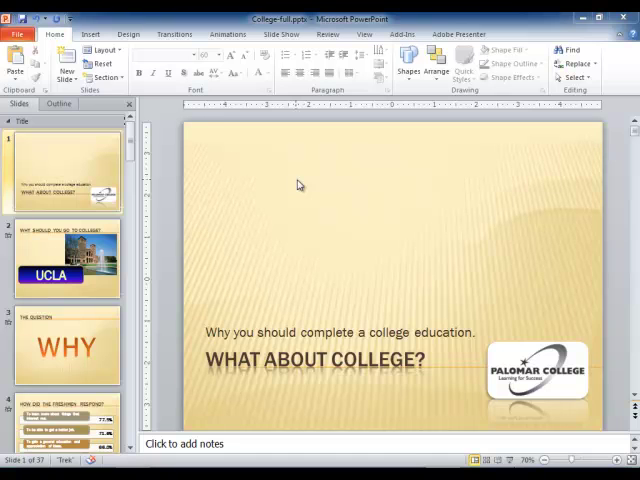
pyautogui.moveTo(279, 224)
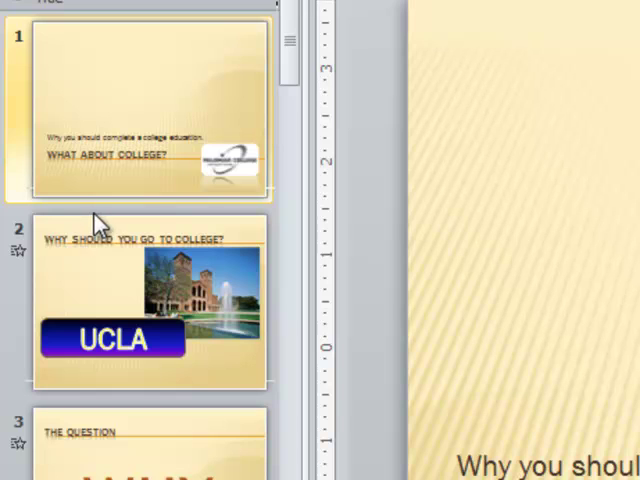
pyautogui.moveTo(100, 218)
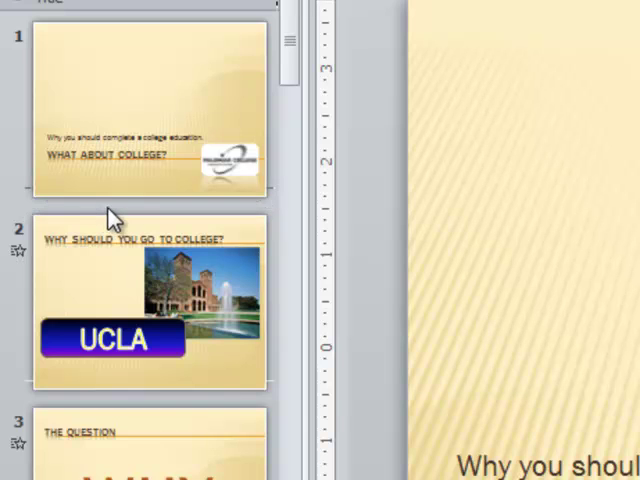
# Add a section between slides 1 and 2 and rename it 'Introduction'.
pyautogui.rightClick(110, 215)
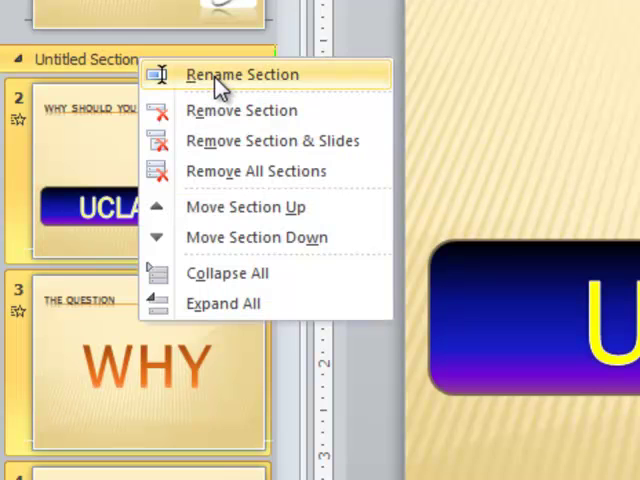
pyautogui.click(242, 74)
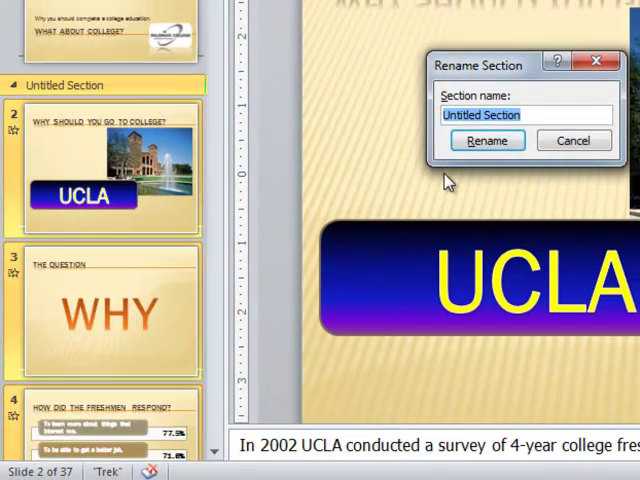
pyautogui.write('Introdu')
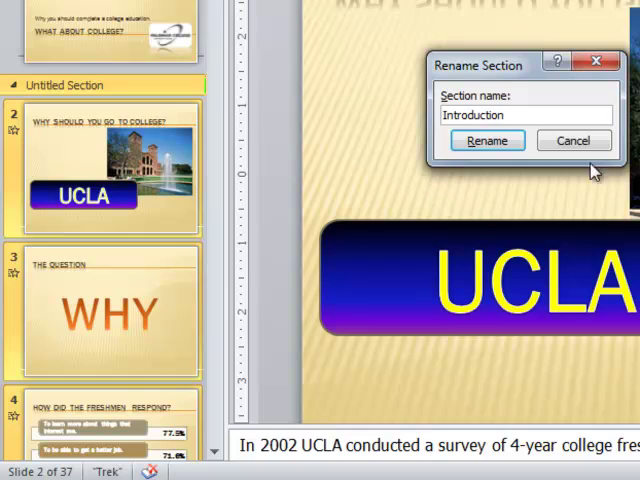
pyautogui.click(487, 140)
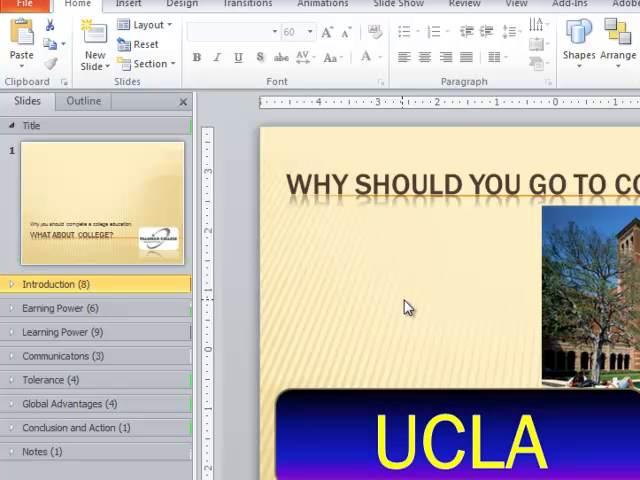
pyautogui.moveTo(113, 290)
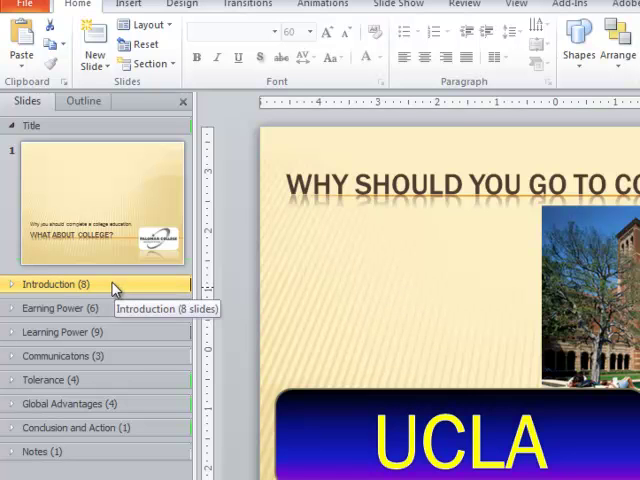
# Remove the Introduction section from its right-click menu.
pyautogui.rightClick(55, 284)
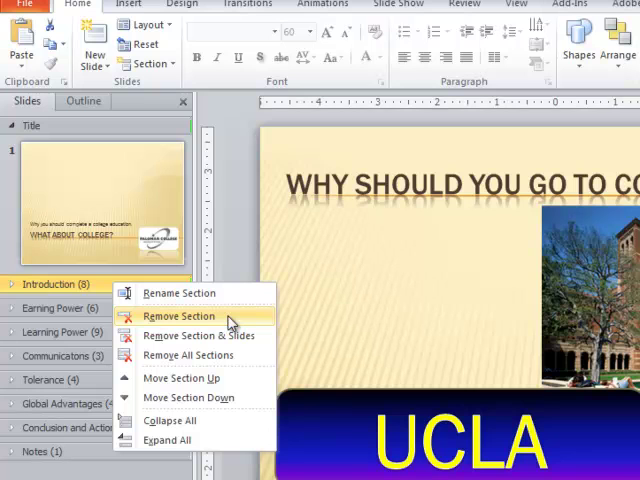
pyautogui.moveTo(229, 322)
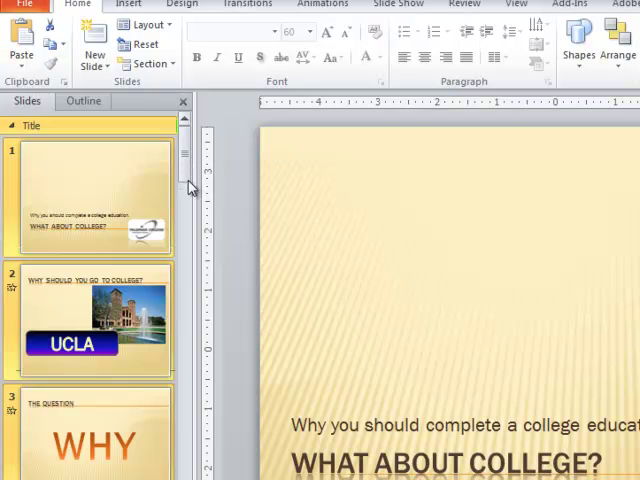
pyautogui.scroll(-3)
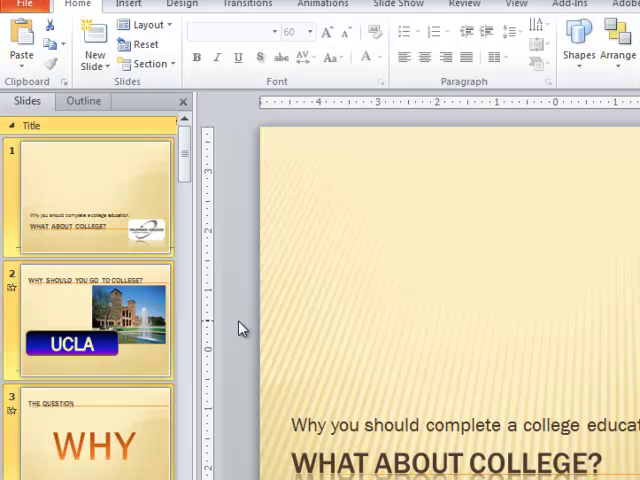
pyautogui.click(90, 320)
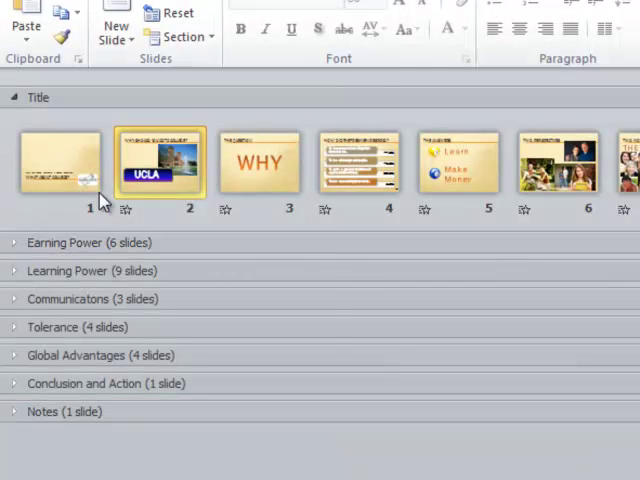
# In Slide Sorter, add a section at slide 2 and rename it 'Introduction'.
pyautogui.rightClick(160, 165)
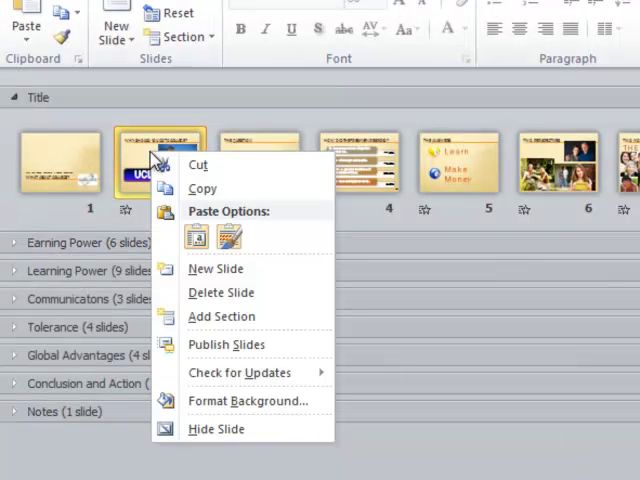
pyautogui.click(222, 316)
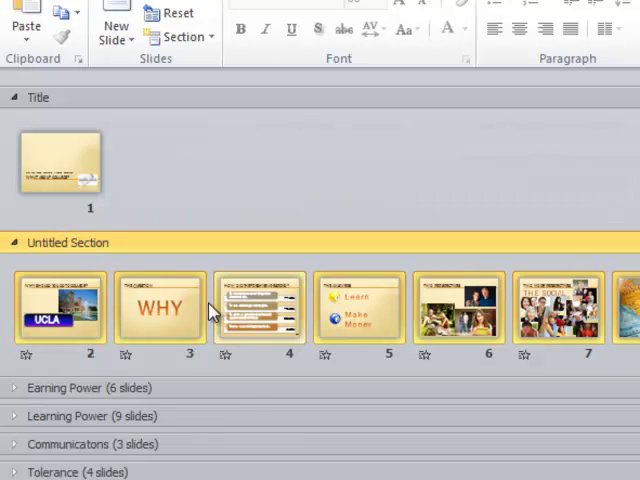
pyautogui.rightClick(67, 242)
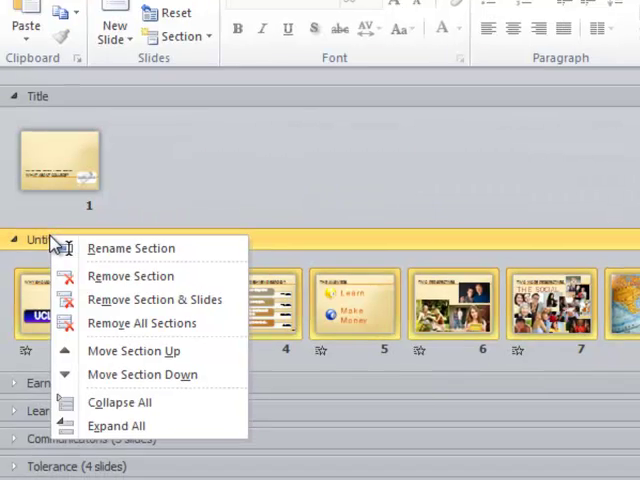
pyautogui.click(131, 248)
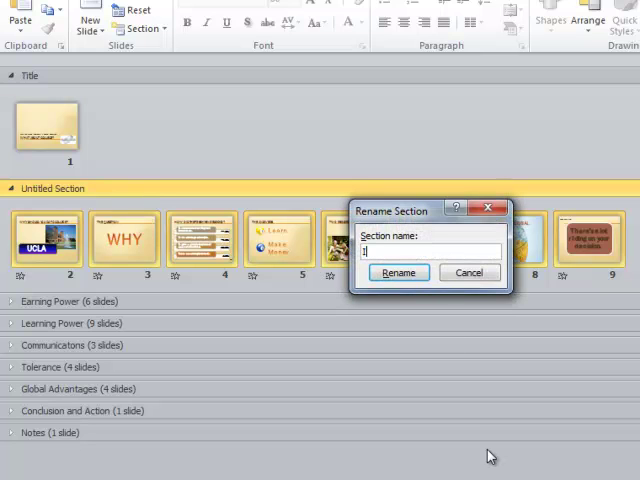
pyautogui.write('Introf')
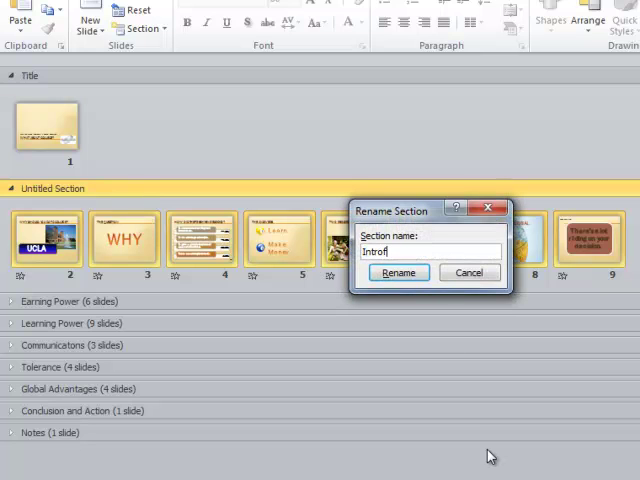
pyautogui.write('duction')
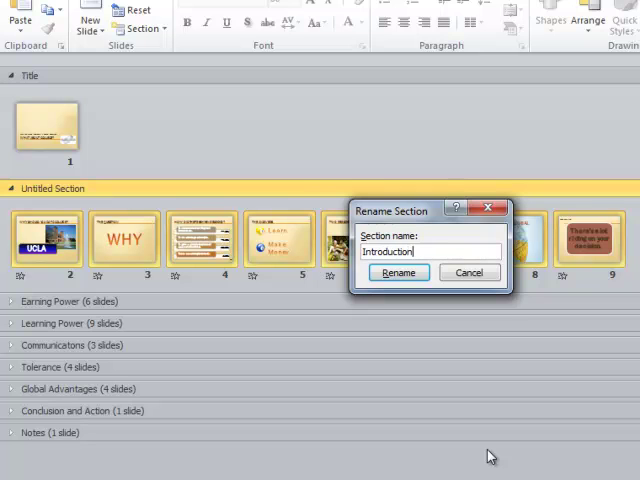
pyautogui.click(398, 272)
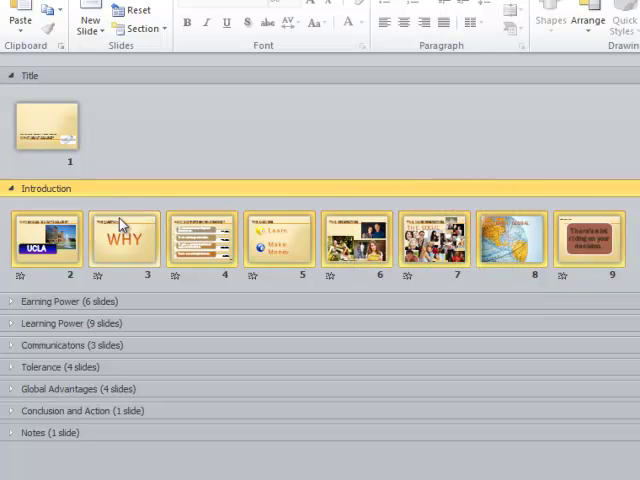
pyautogui.click(10, 188)
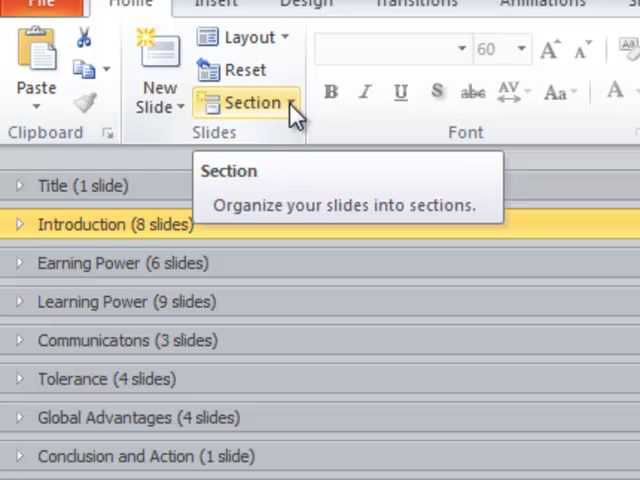
# Expand all sections from the Section menu, then collapse them again.
pyautogui.click(252, 102)
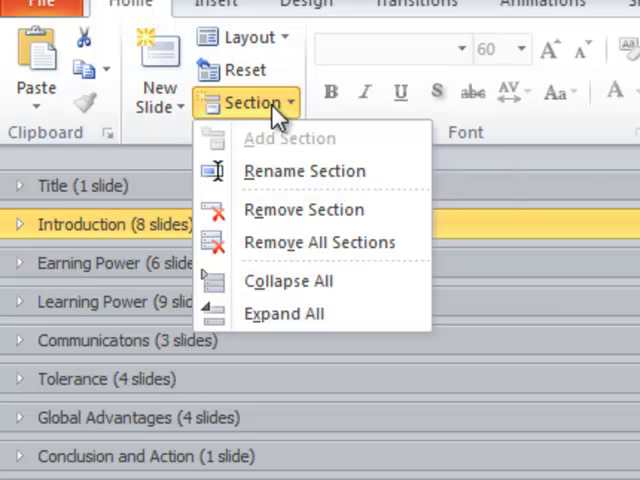
pyautogui.moveTo(305, 171)
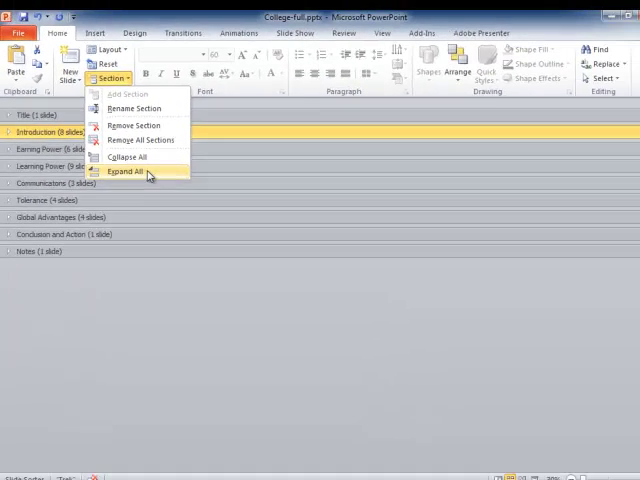
pyautogui.click(127, 172)
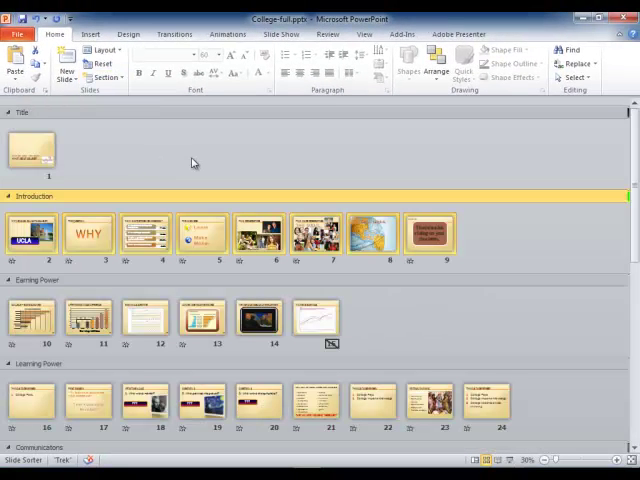
pyautogui.moveTo(193, 163)
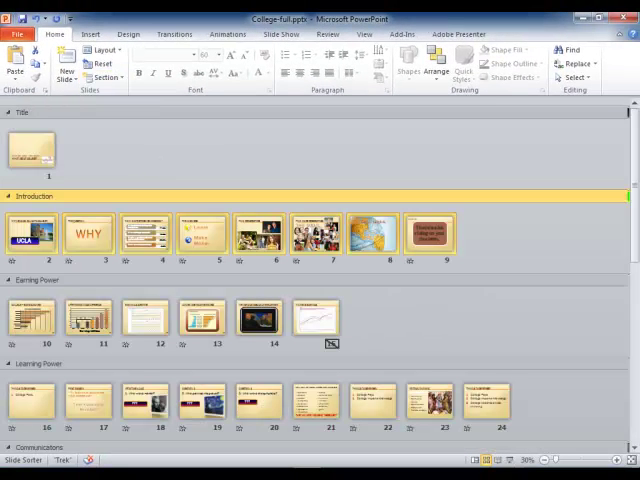
pyautogui.click(105, 77)
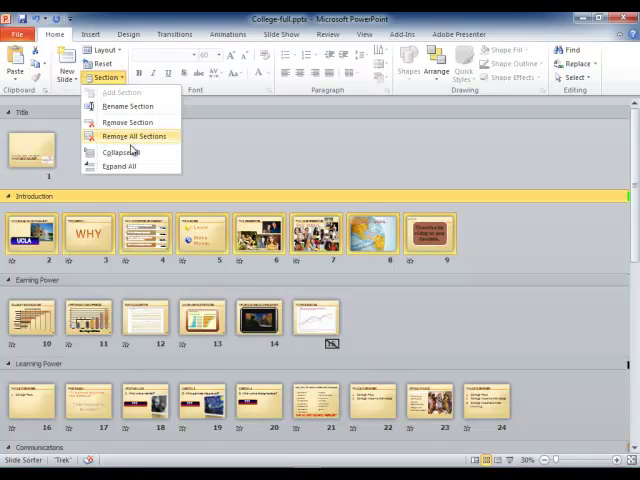
pyautogui.click(121, 151)
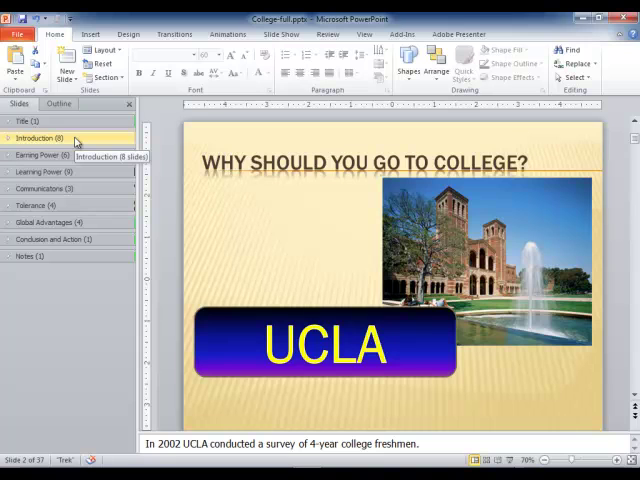
pyautogui.moveTo(77, 142)
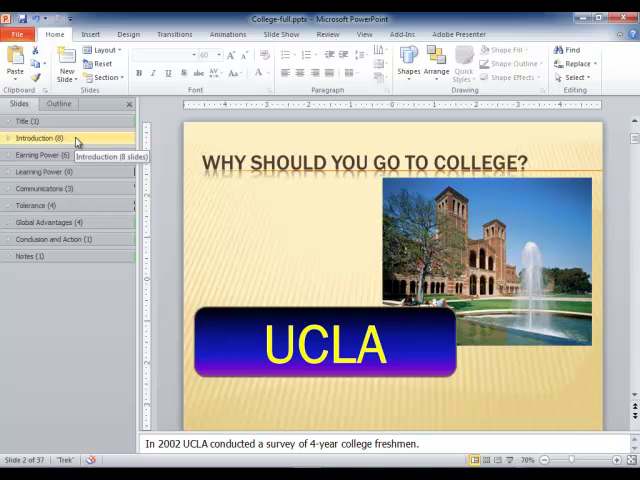
pyautogui.moveTo(105, 350)
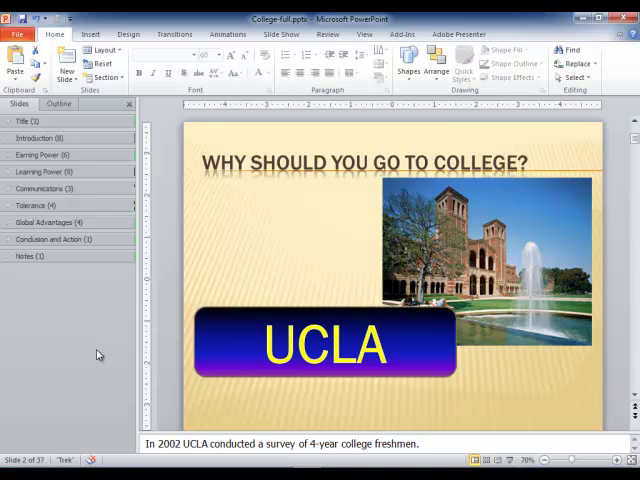
pyautogui.moveTo(90, 361)
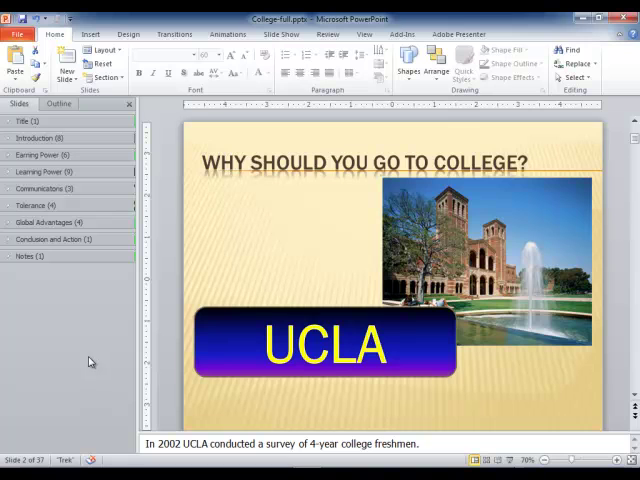
pyautogui.moveTo(98, 357)
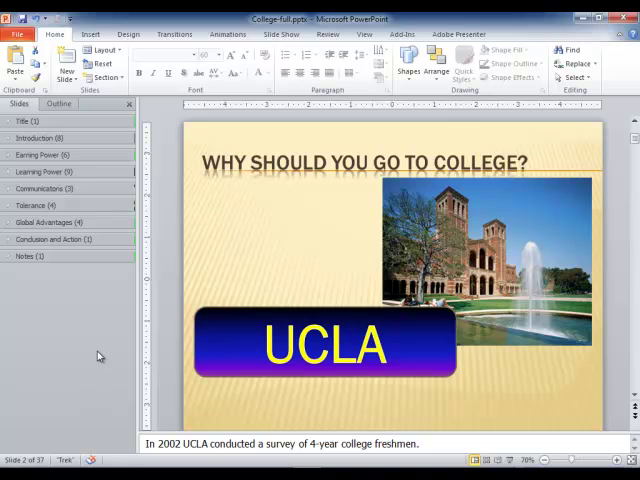
pyautogui.moveTo(97, 358)
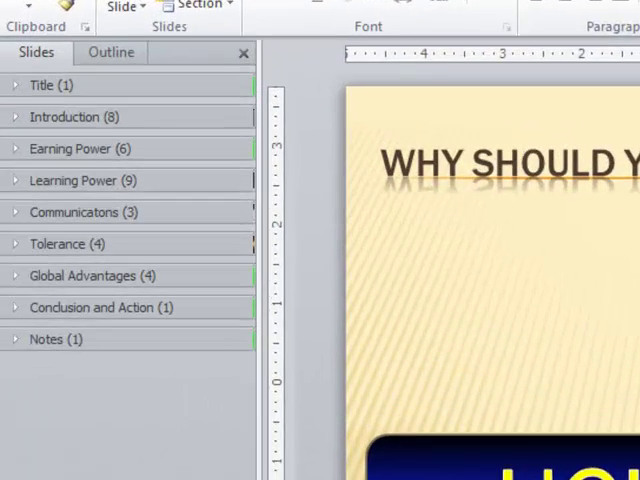
# Select the Communicatons section and bring up its section actions to move it up.
pyautogui.click(90, 215)
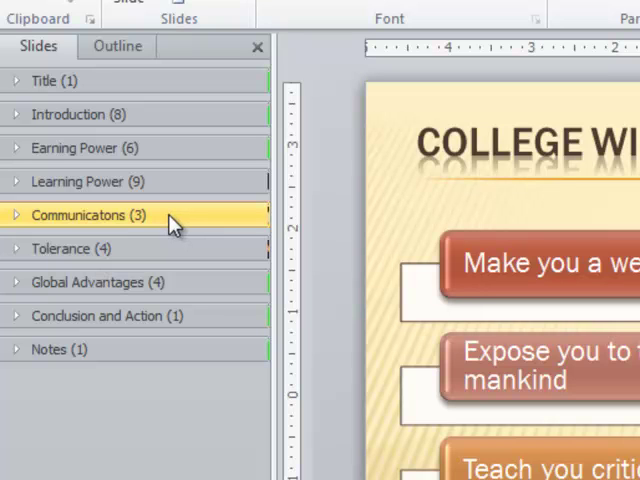
pyautogui.moveTo(168, 226)
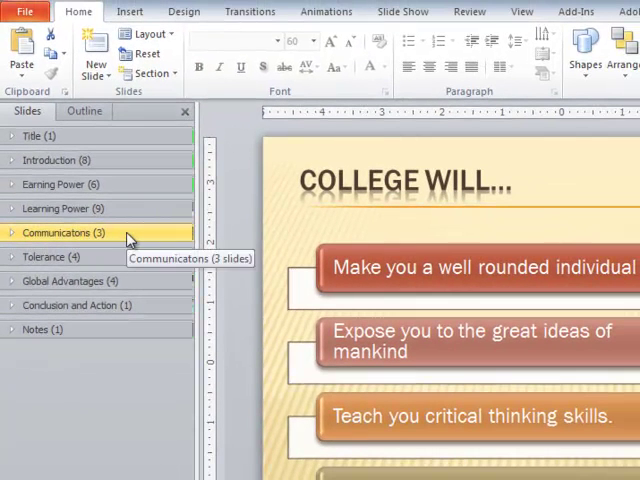
pyautogui.rightClick(65, 232)
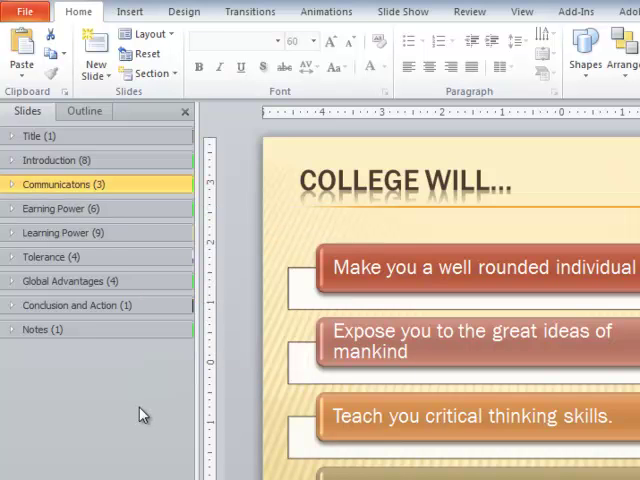
pyautogui.moveTo(120, 233)
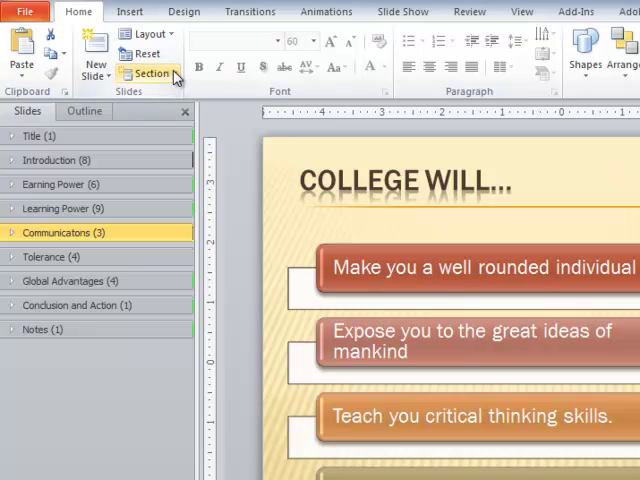
pyautogui.click(150, 73)
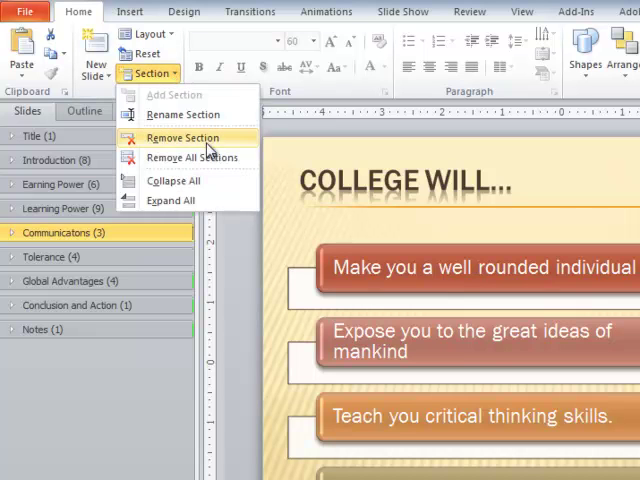
pyautogui.moveTo(212, 140)
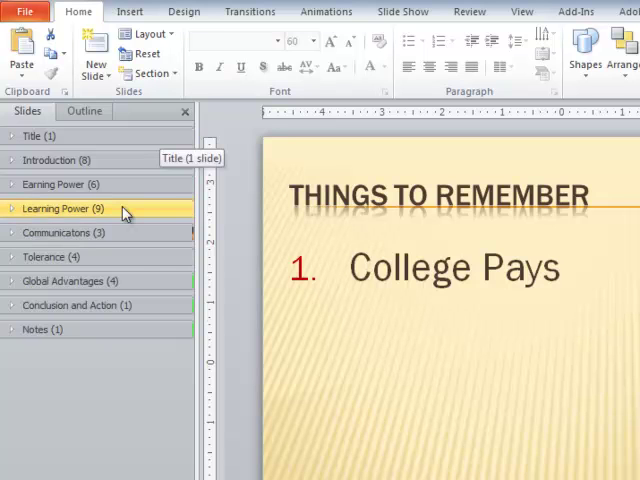
pyautogui.moveTo(115, 212)
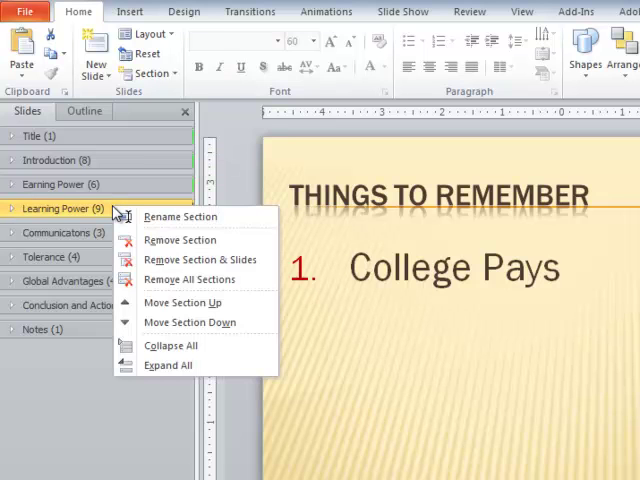
pyautogui.moveTo(199, 259)
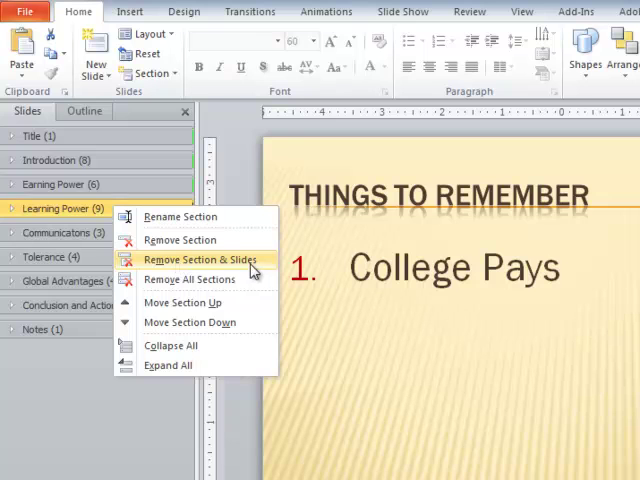
pyautogui.moveTo(258, 265)
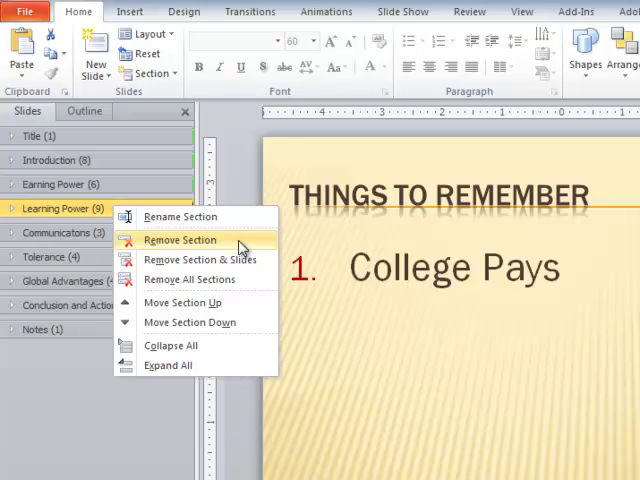
pyautogui.moveTo(200, 260)
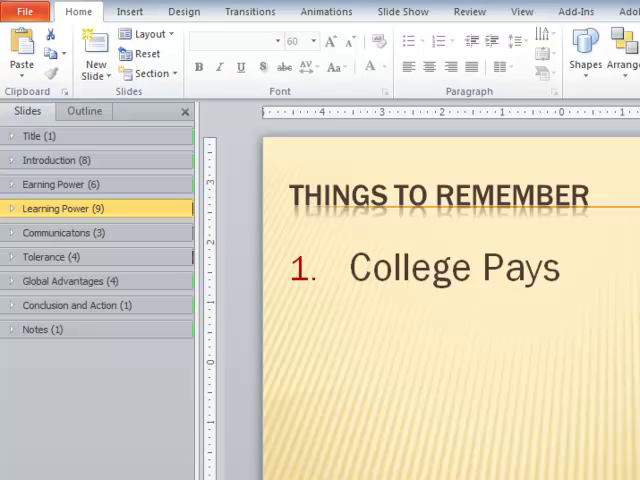
pyautogui.moveTo(103, 477)
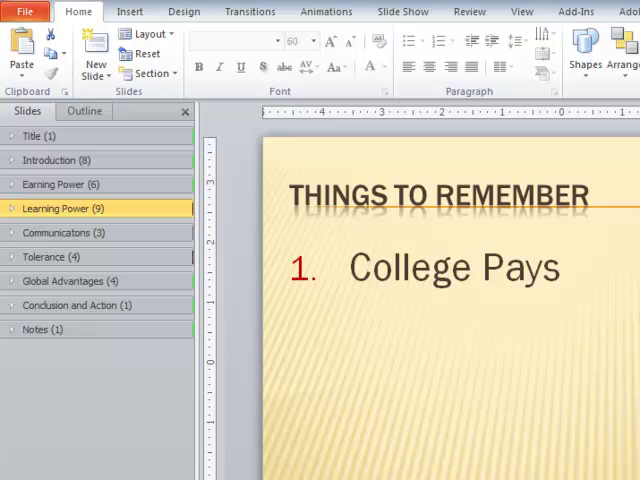
pyautogui.moveTo(170, 464)
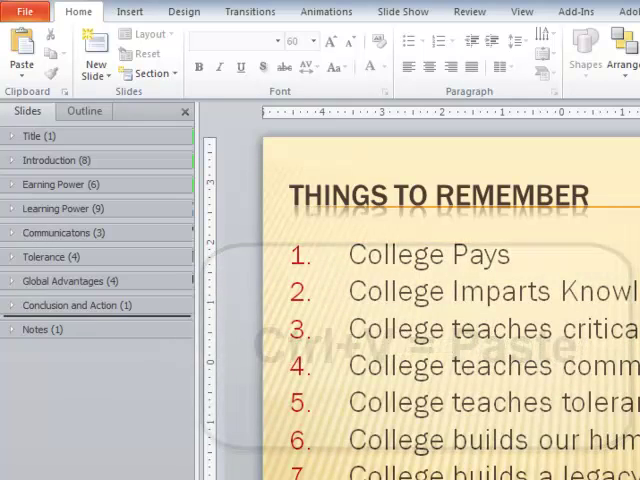
# Paste the copied slides with Ctrl+V and dismiss the Paste Options.
pyautogui.press('ctrl+v')
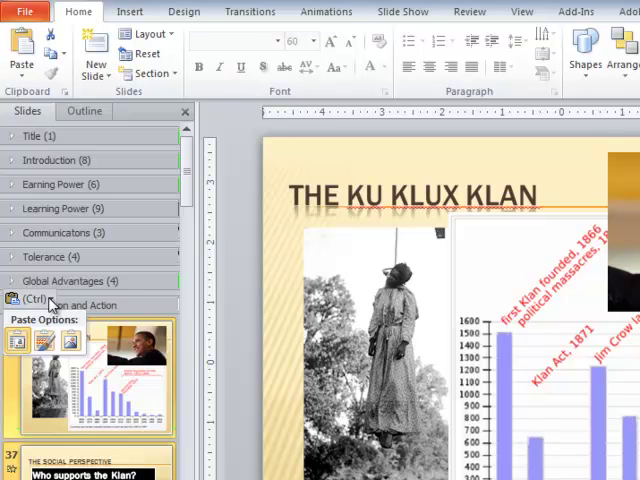
pyautogui.moveTo(20, 342)
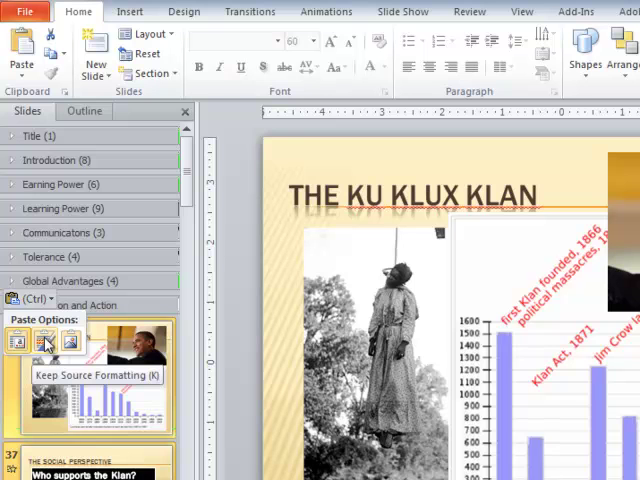
pyautogui.moveTo(225, 343)
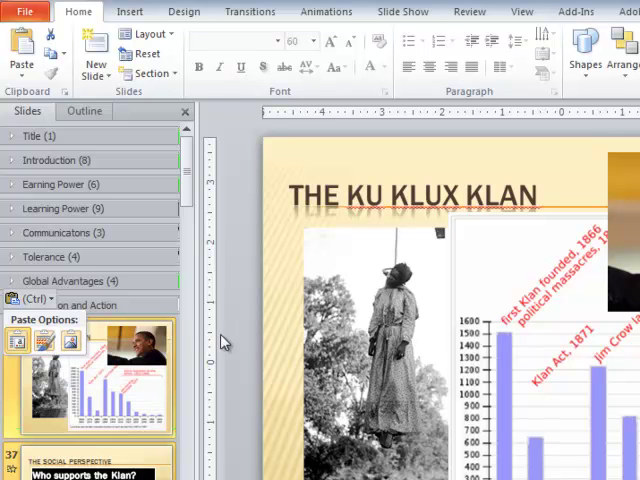
pyautogui.click(55, 232)
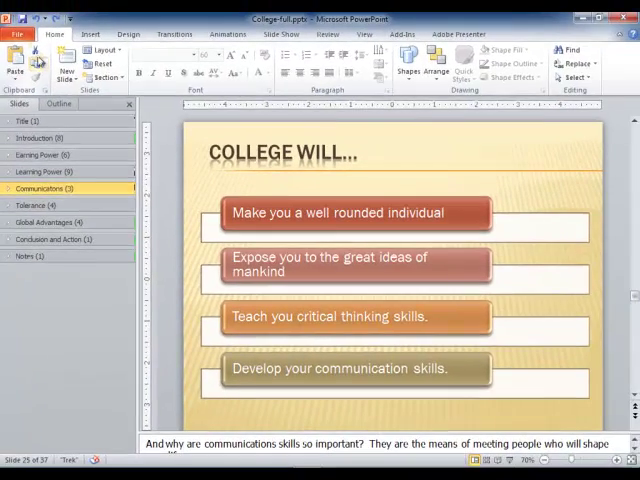
# Create a new blank presentation and paste the copied slides into it.
pyautogui.click(16, 33)
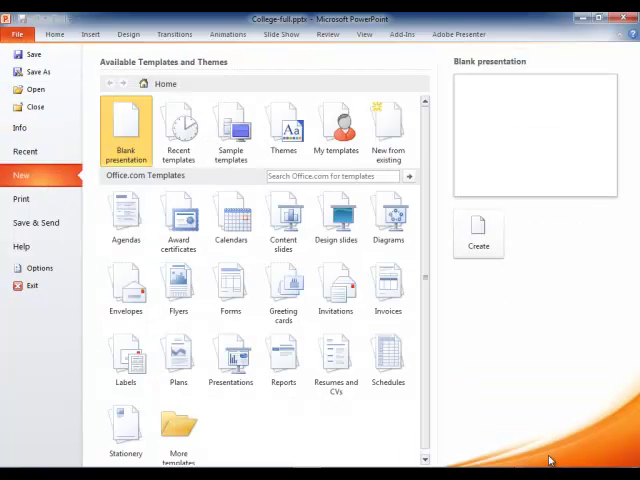
pyautogui.click(477, 234)
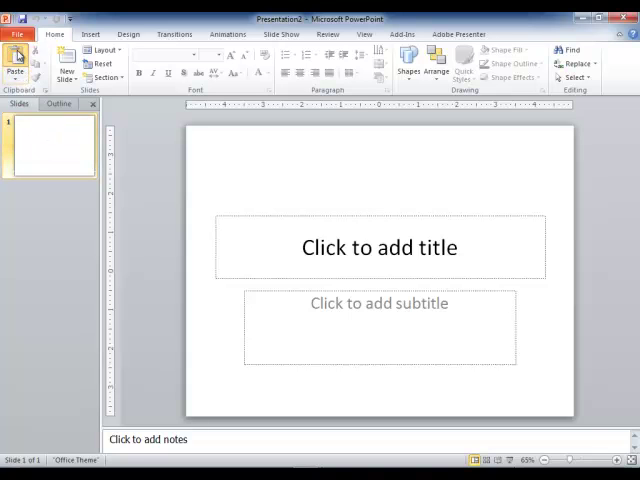
pyautogui.click(17, 58)
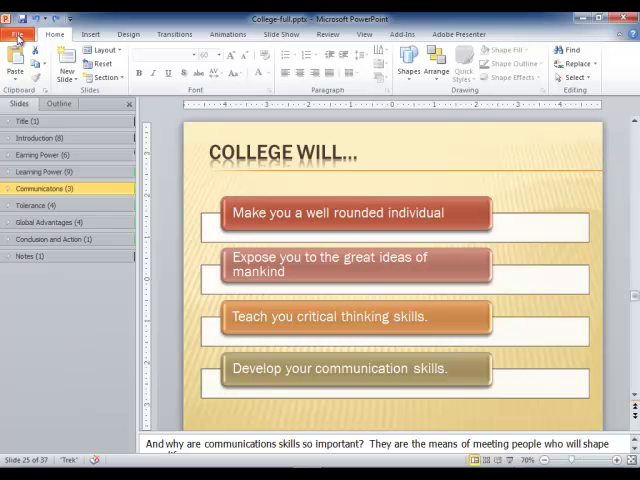
# In File > Print, limit the printed slides to the Communications section.
pyautogui.click(18, 33)
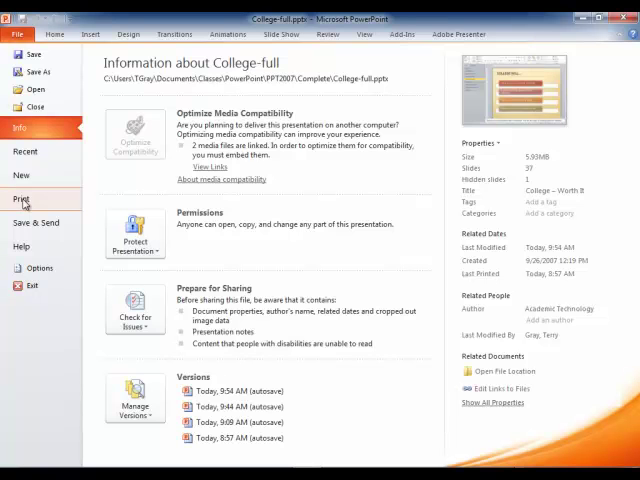
pyautogui.click(22, 200)
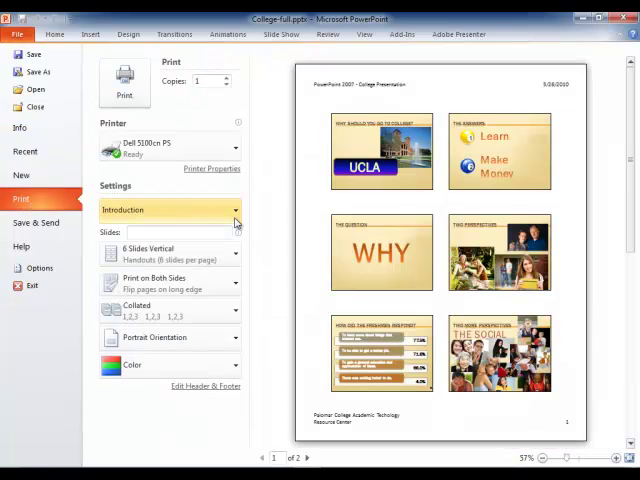
pyautogui.click(169, 209)
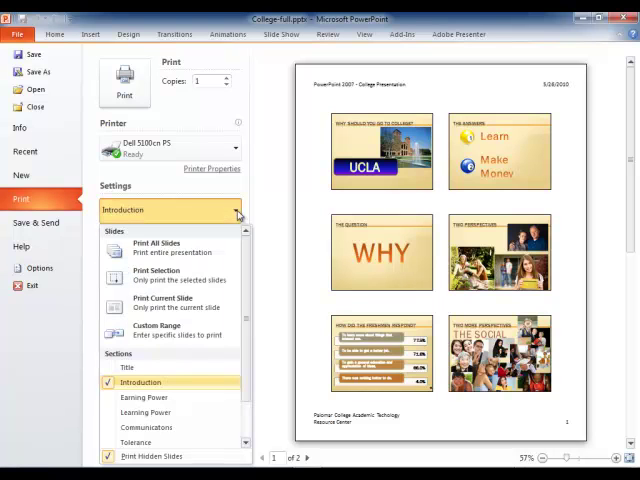
pyautogui.scroll(-3)
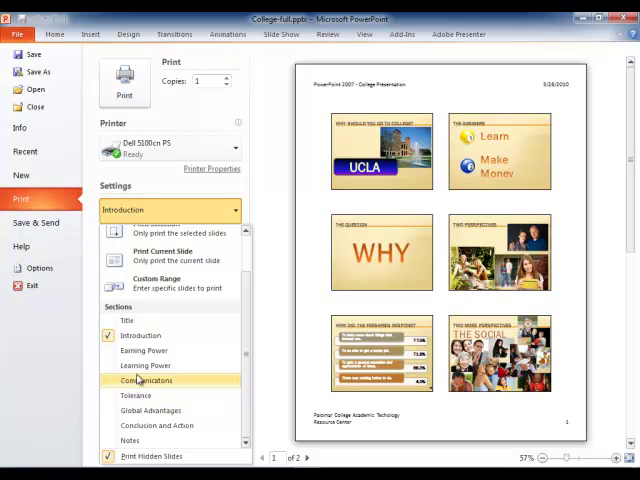
pyautogui.click(143, 350)
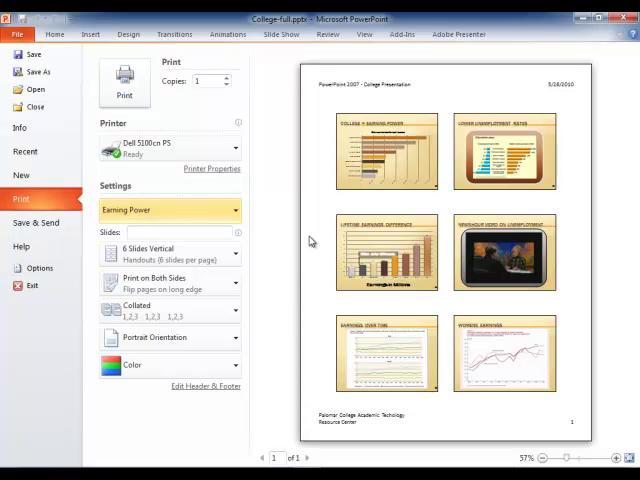
pyautogui.click(170, 210)
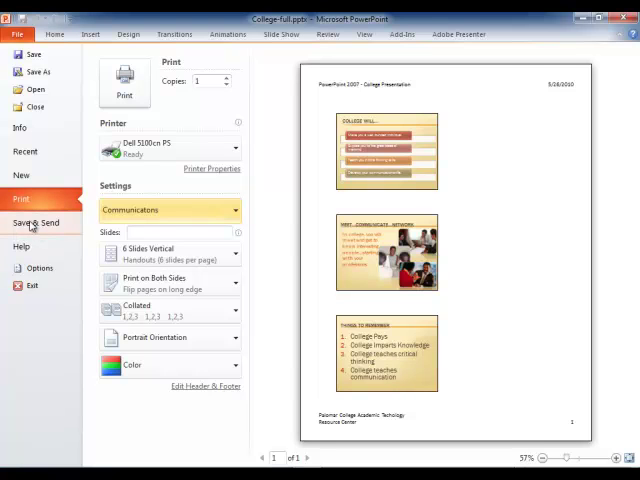
# Bring up the Save & Send 'Create Handouts in Word' options, then close them.
pyautogui.click(37, 222)
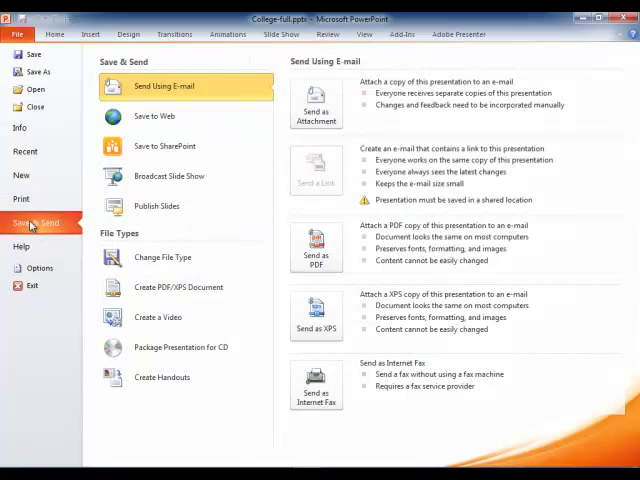
pyautogui.click(161, 377)
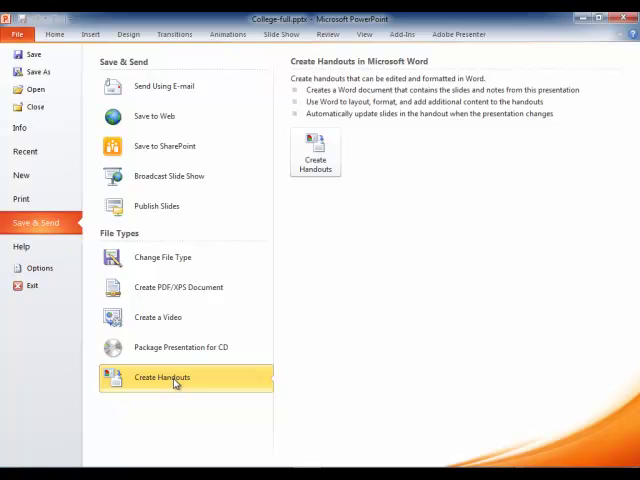
pyautogui.moveTo(466, 257)
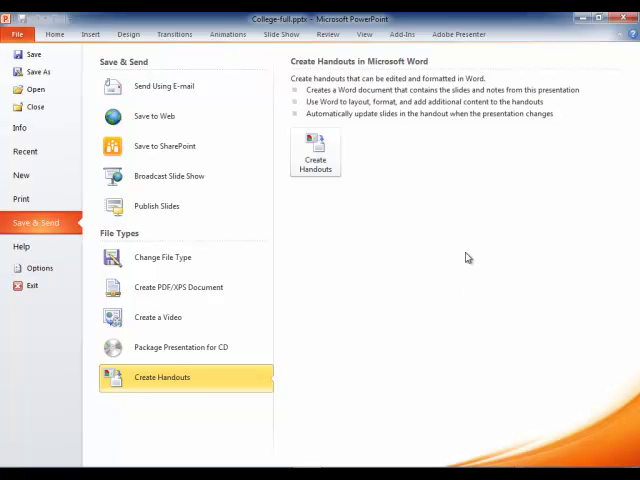
pyautogui.moveTo(315, 150)
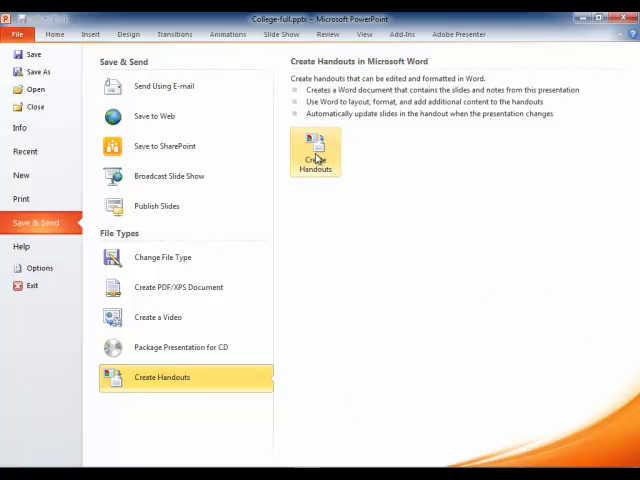
pyautogui.click(315, 152)
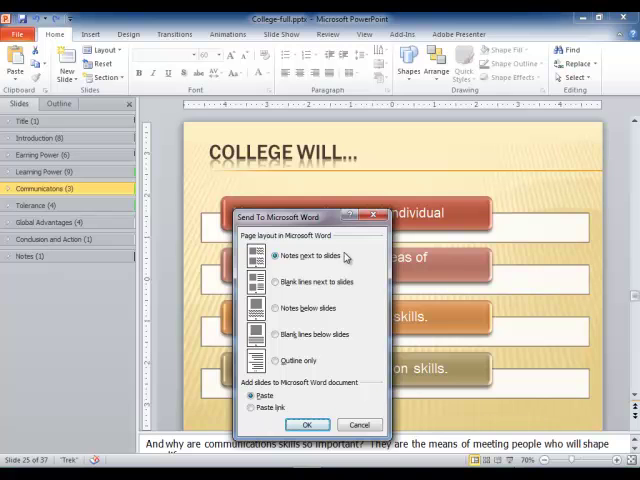
pyautogui.click(358, 424)
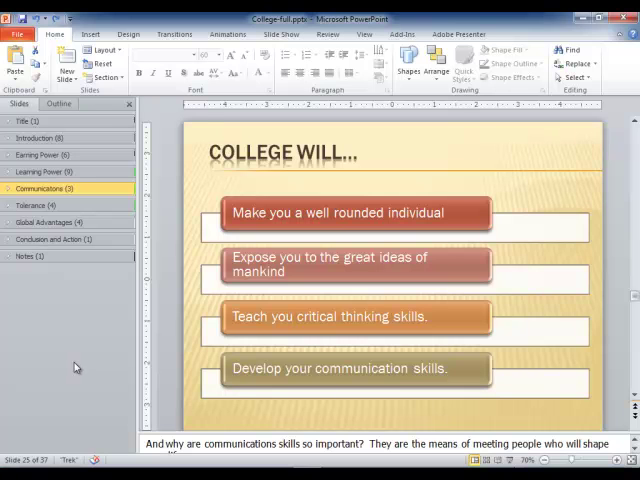
# Select the Title section and start the slideshow from the first slide.
pyautogui.click(30, 121)
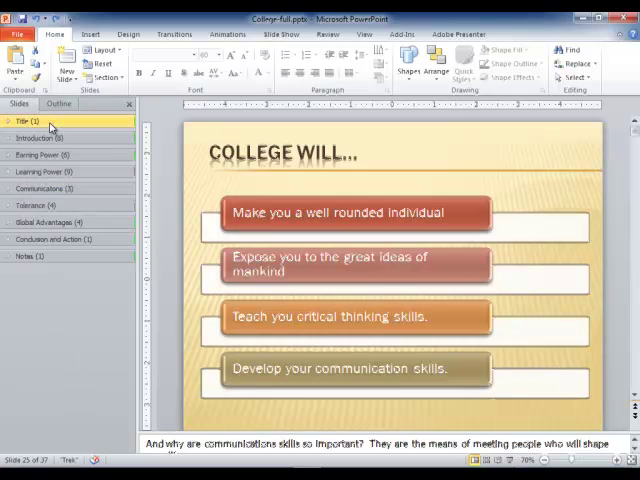
pyautogui.click(30, 121)
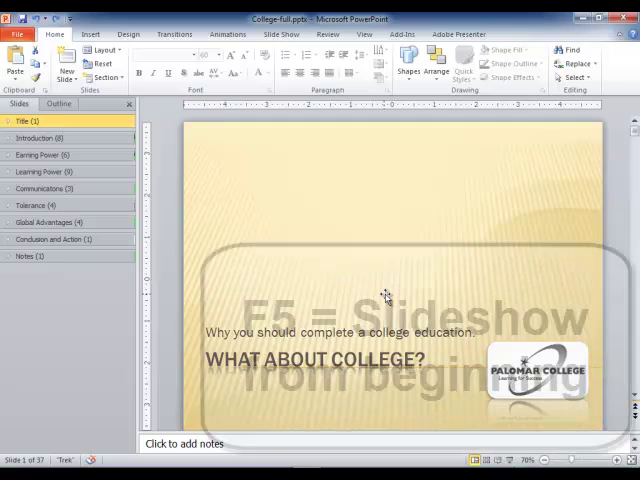
pyautogui.press('f5')
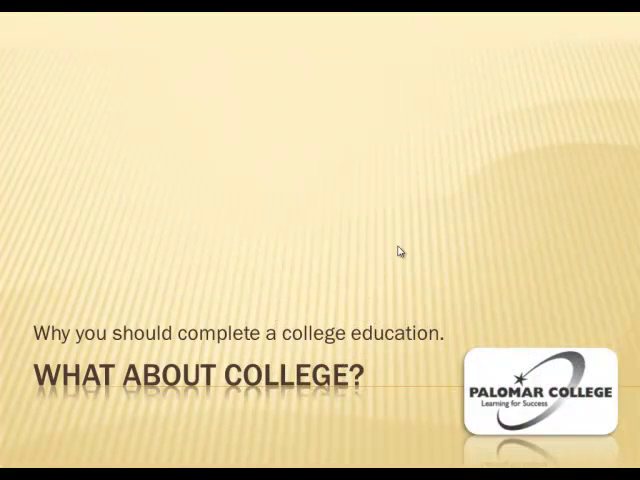
# Jump to the Learning Power section in the slideshow, then exit it.
pyautogui.rightClick(399, 251)
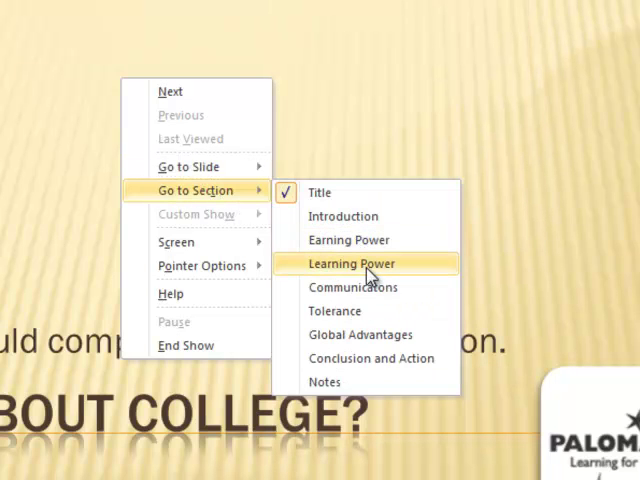
pyautogui.click(350, 263)
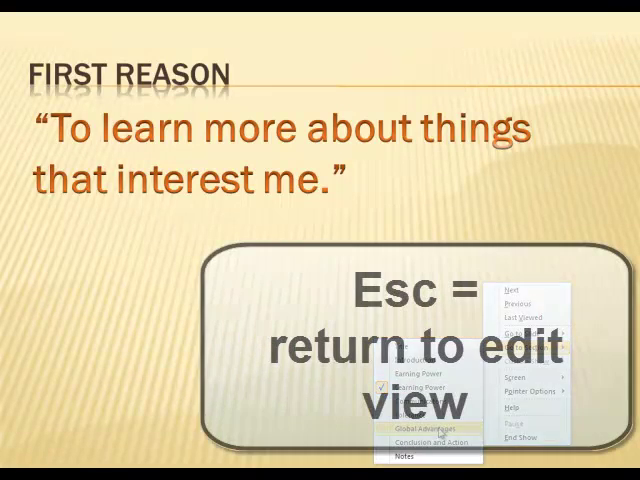
pyautogui.press('Escape')
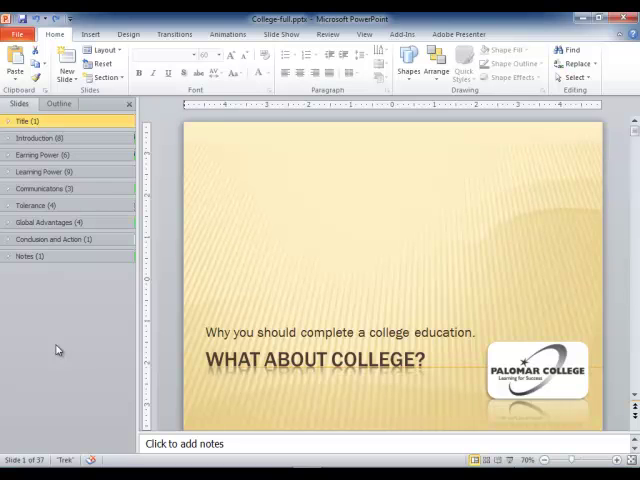
pyautogui.moveTo(45, 353)
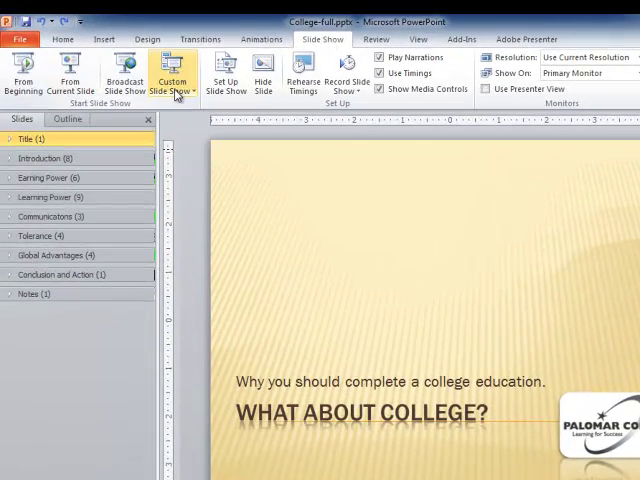
pyautogui.click(172, 84)
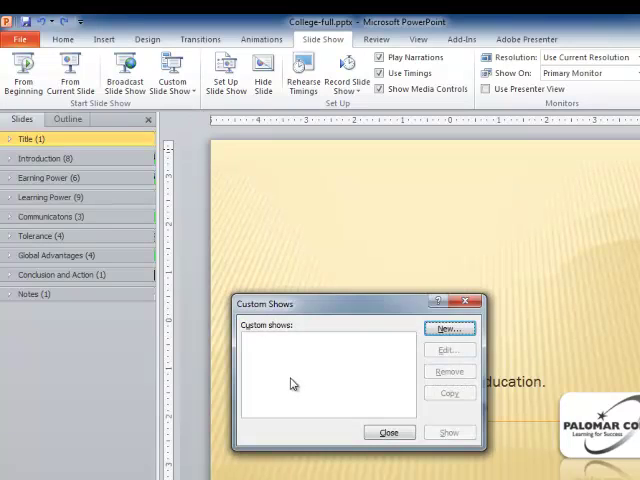
pyautogui.click(449, 328)
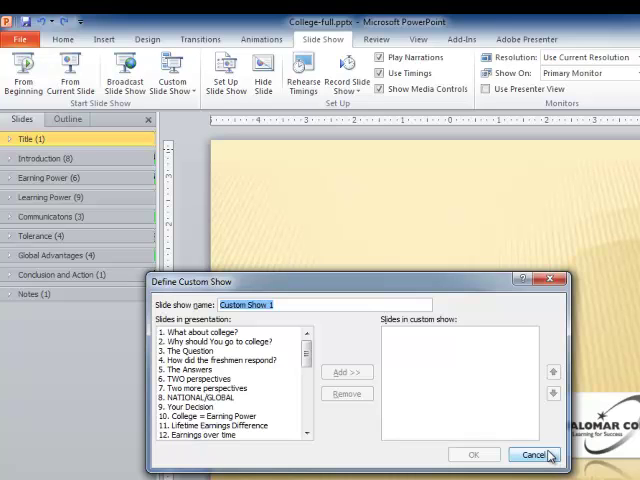
pyautogui.moveTo(548, 457)
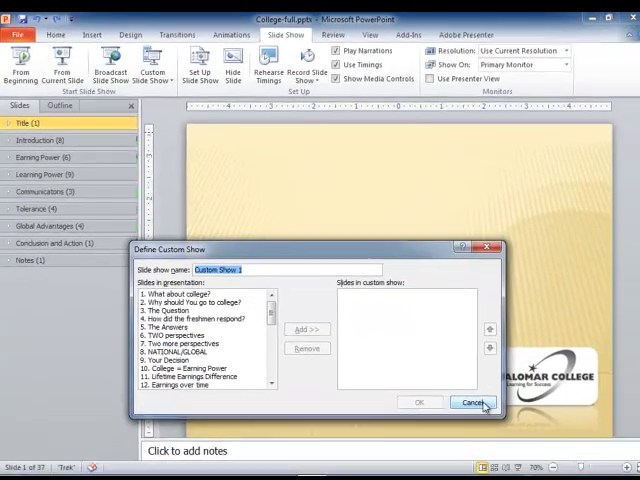
pyautogui.click(469, 402)
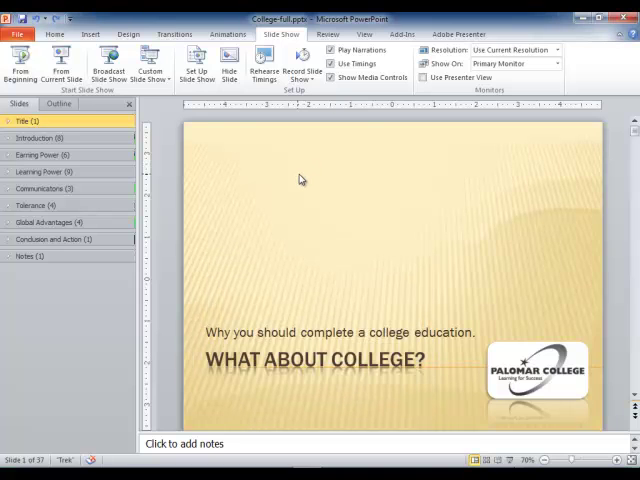
# Open the Reuse Slides pane to browse the 37 slides of College-full.
pyautogui.click(55, 33)
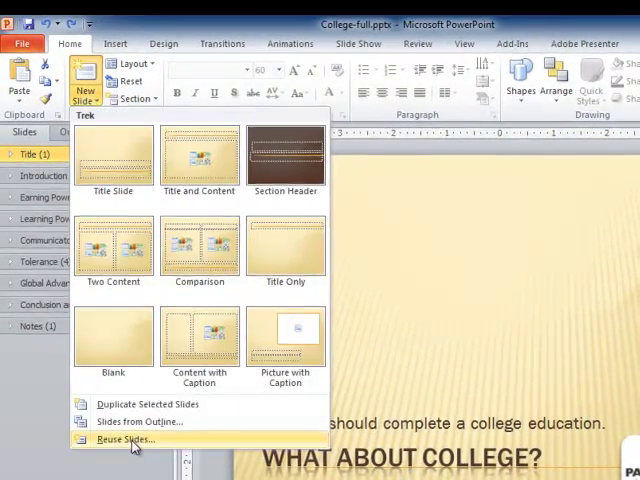
pyautogui.click(124, 439)
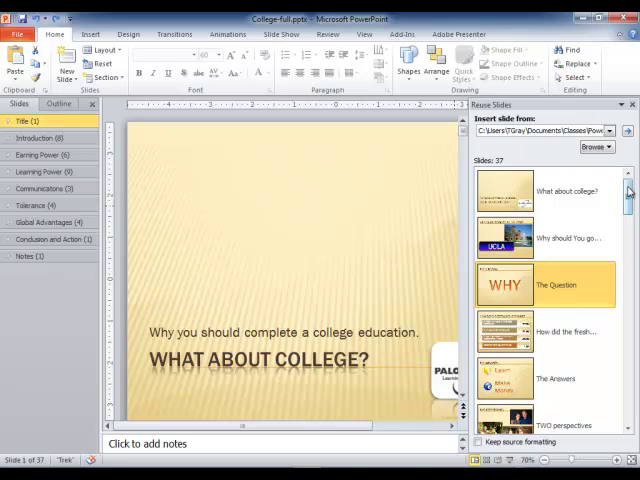
pyautogui.scroll(-3)
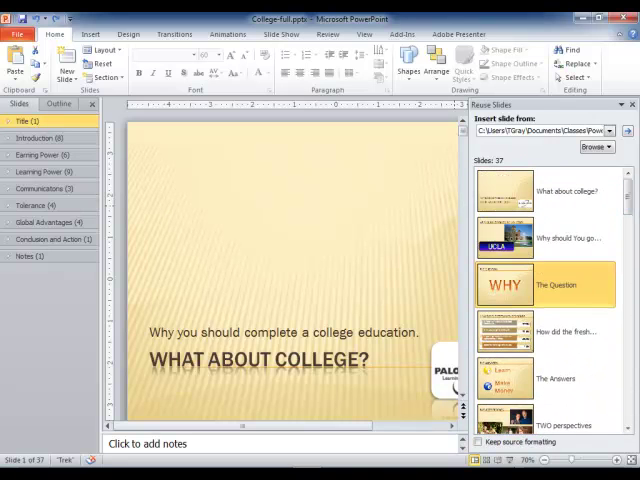
pyautogui.moveTo(277, 180)
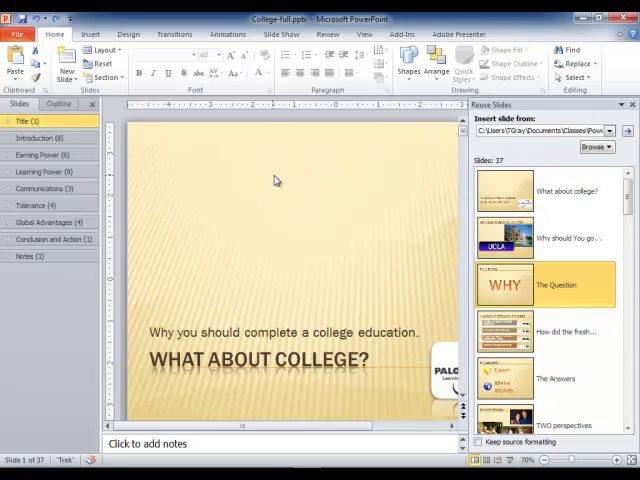